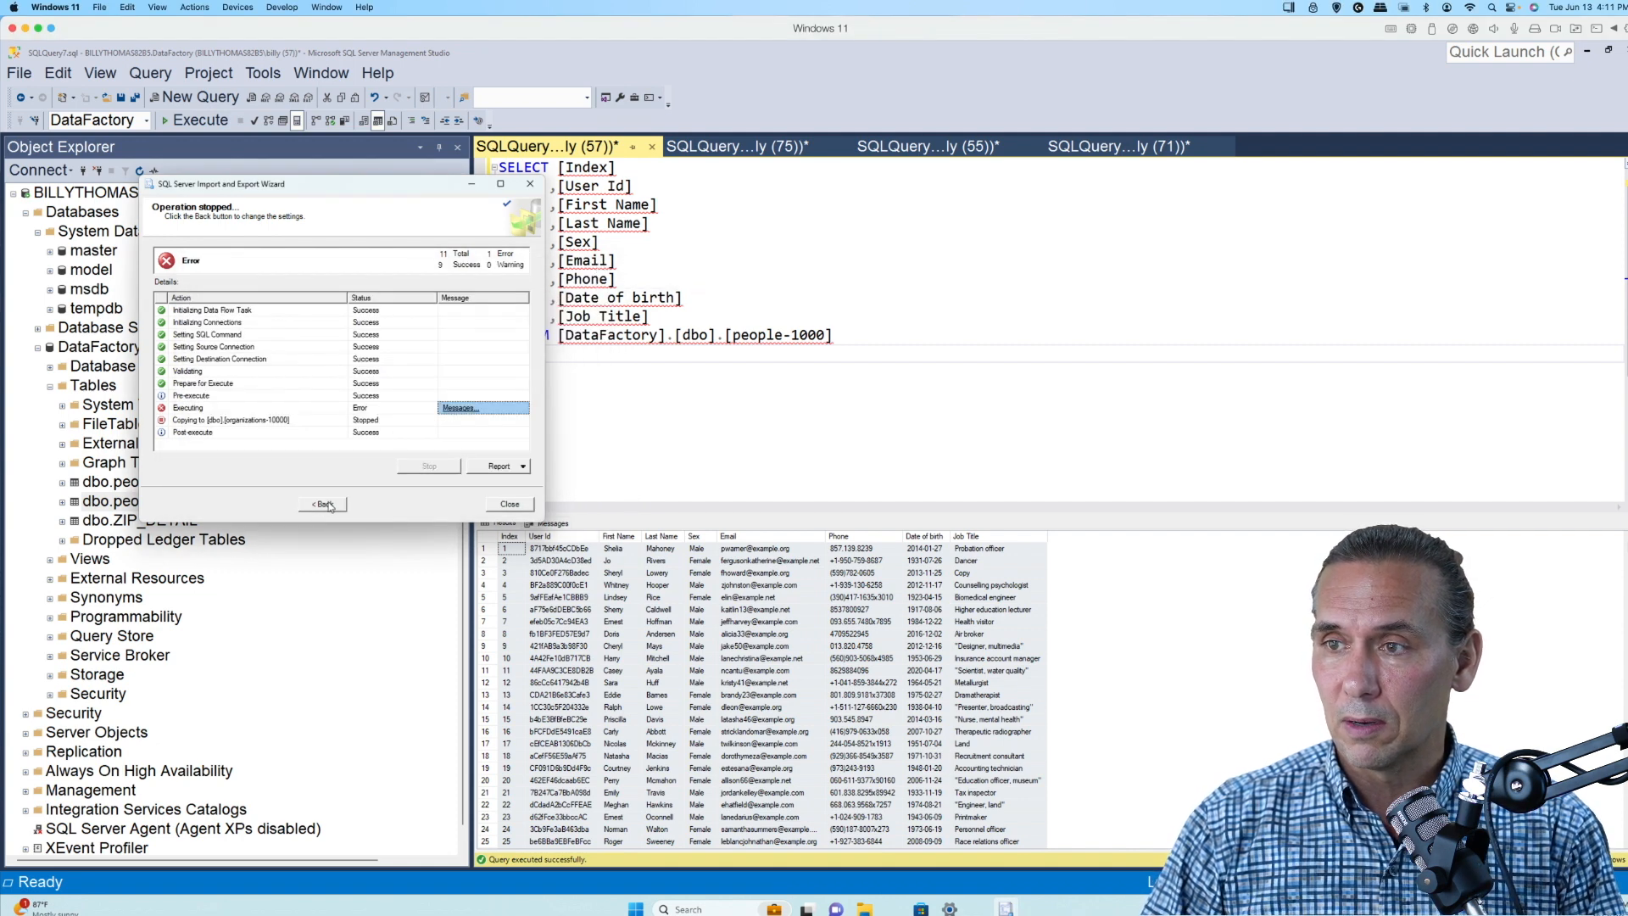
# Step: Step back from the failed import run to the organizations-10000 flat-file source settings
pyautogui.click(323, 503)
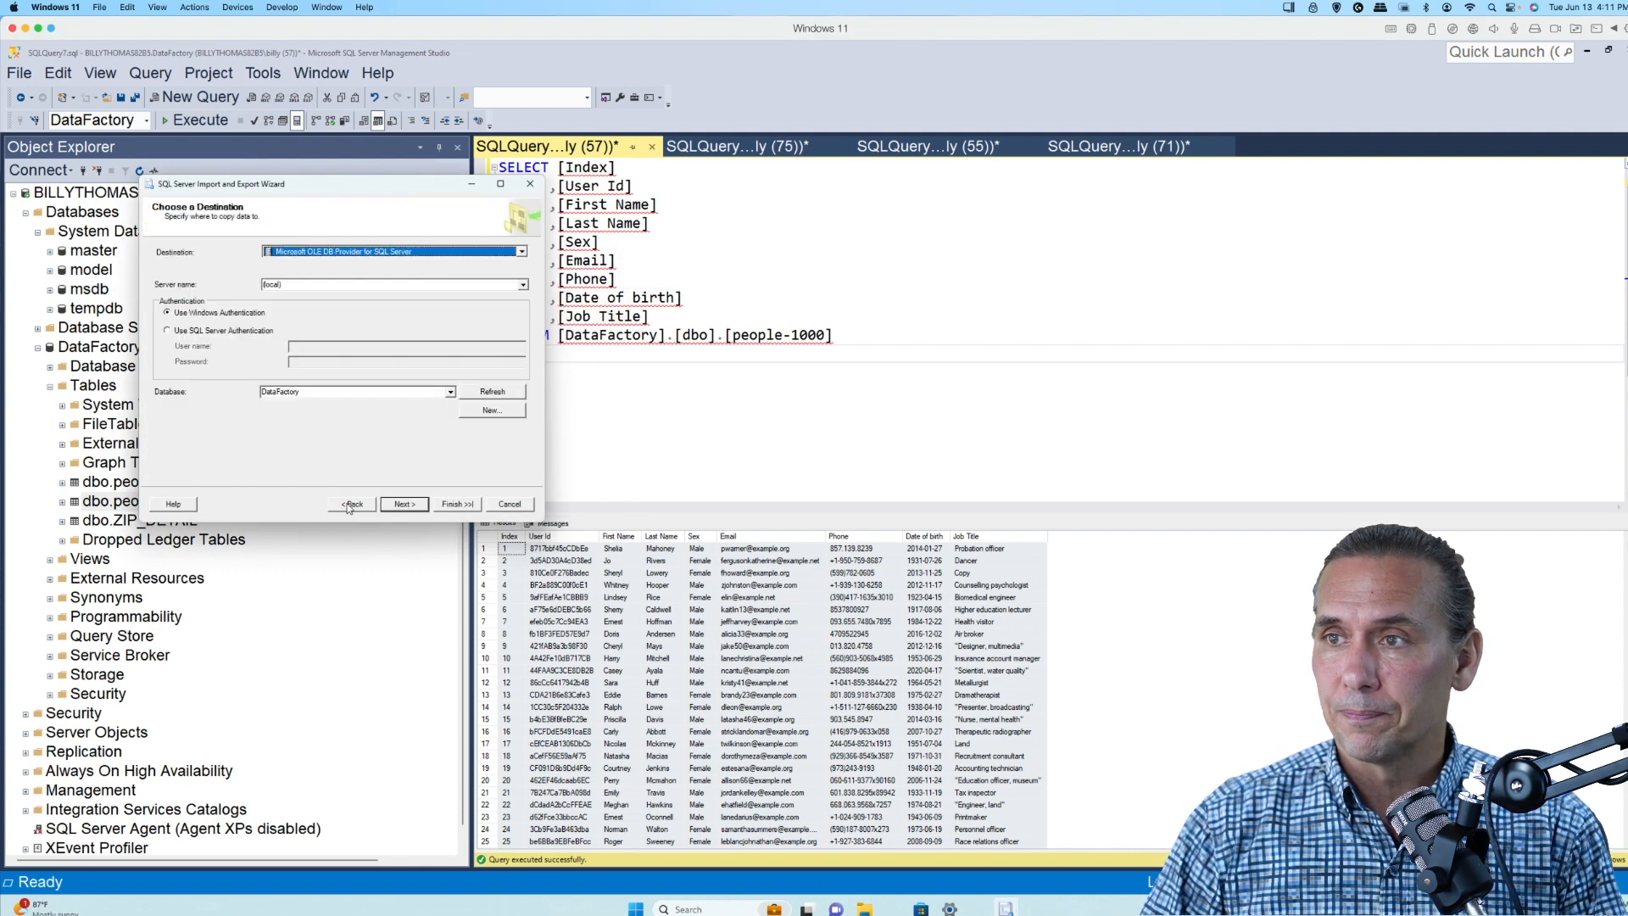
pyautogui.click(352, 503)
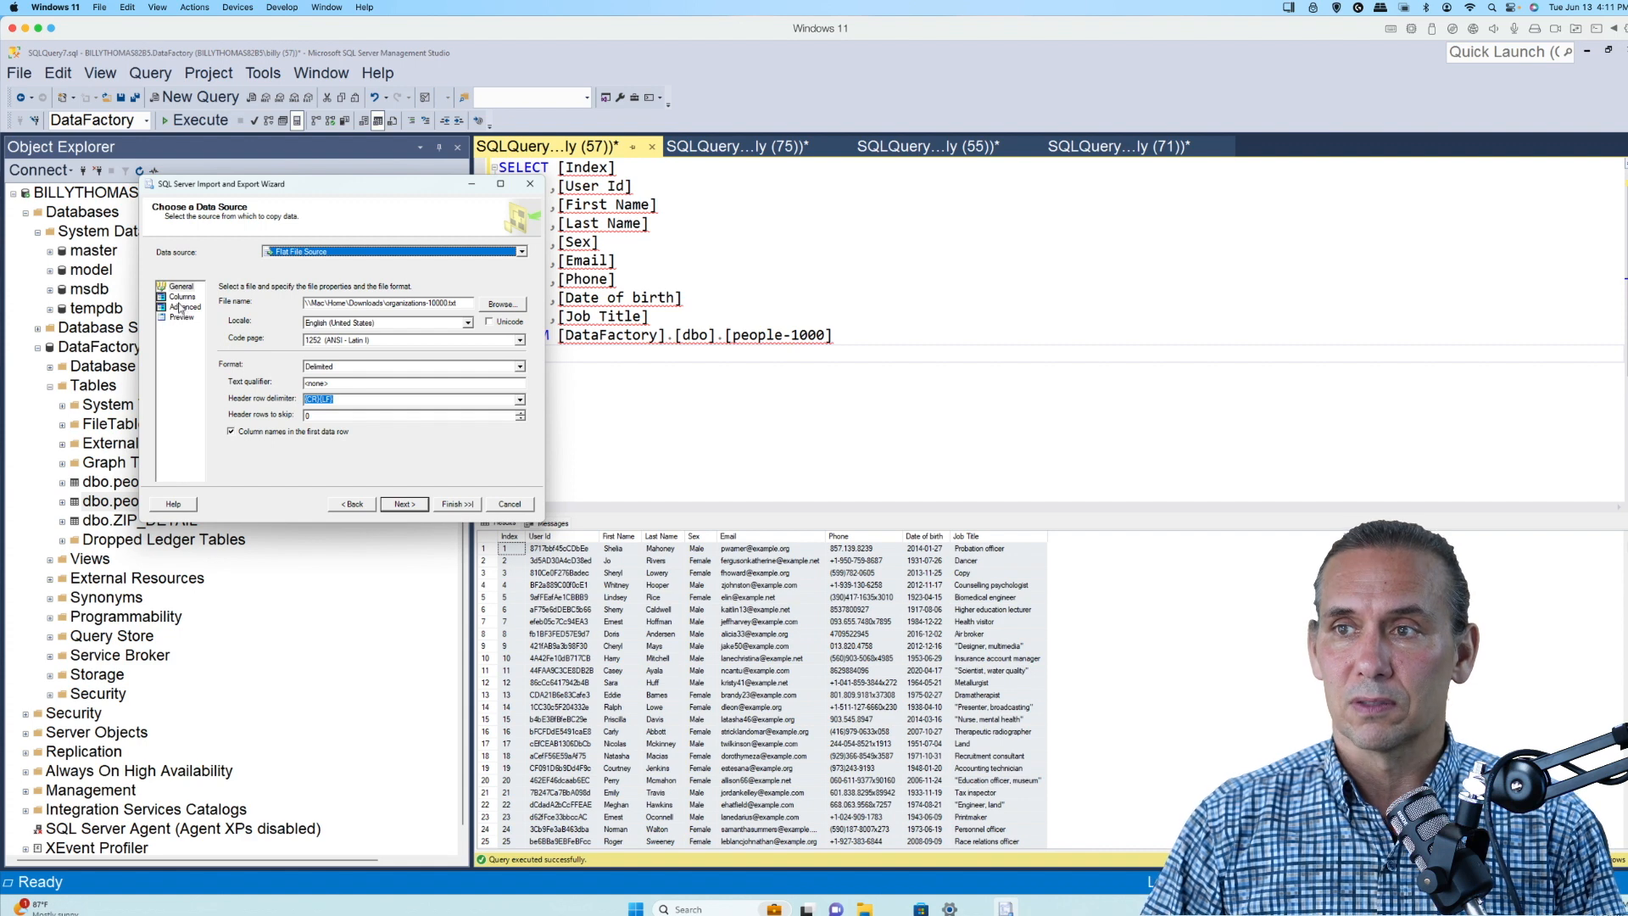
# Step: Set output widths to Country 100, Description 1000, widen Industry, and advance to destination
pyautogui.click(184, 306)
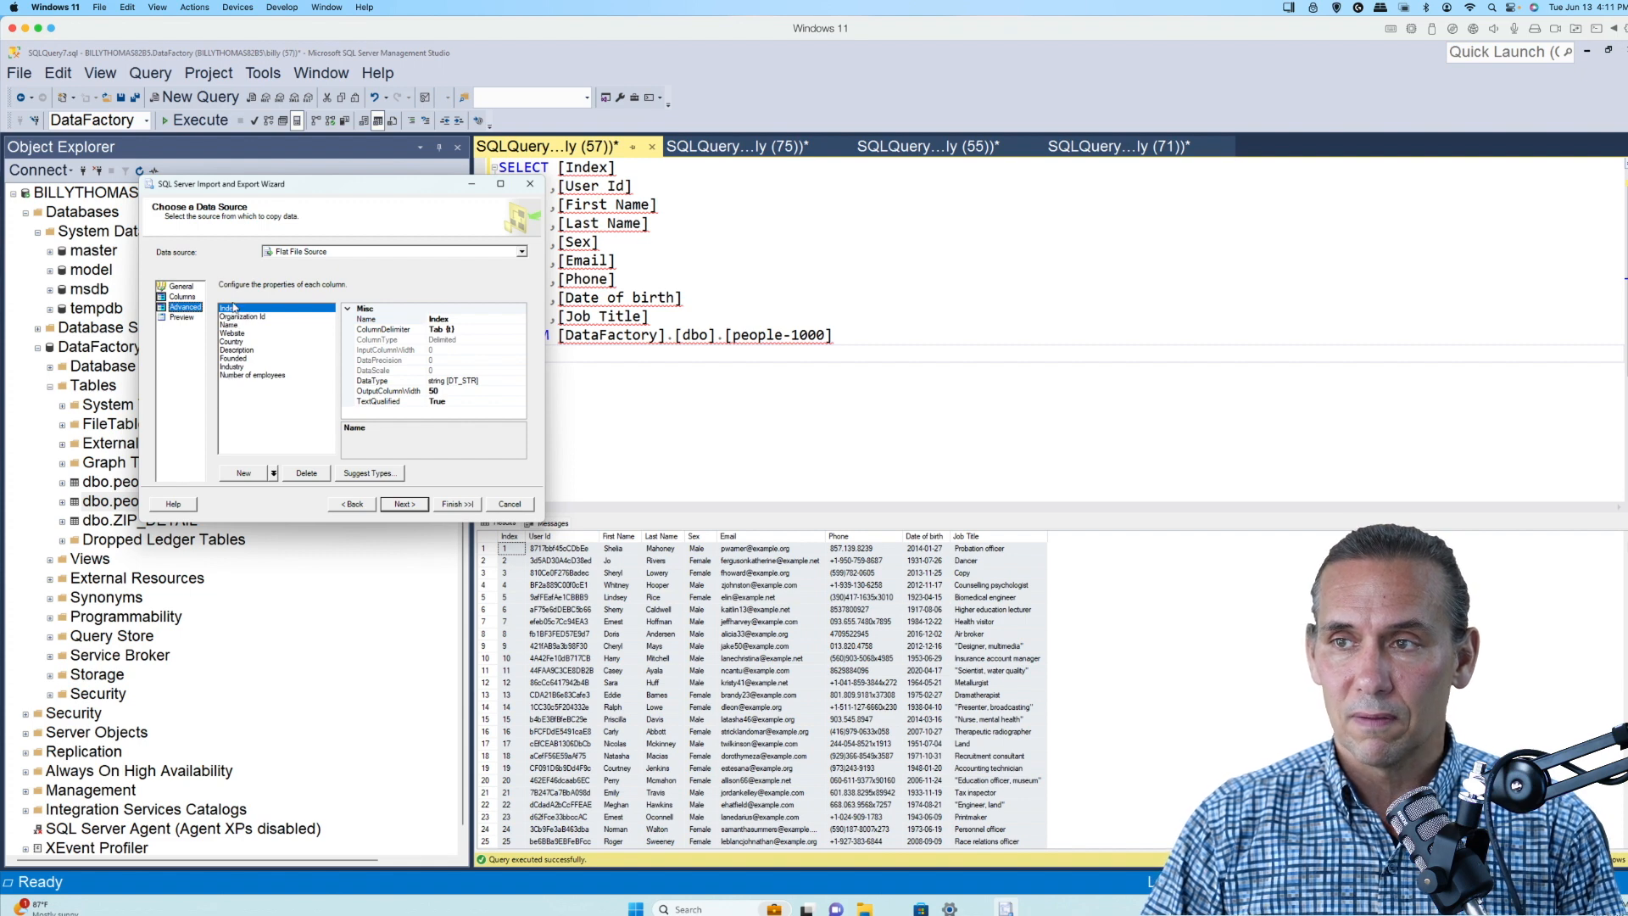
pyautogui.click(232, 341)
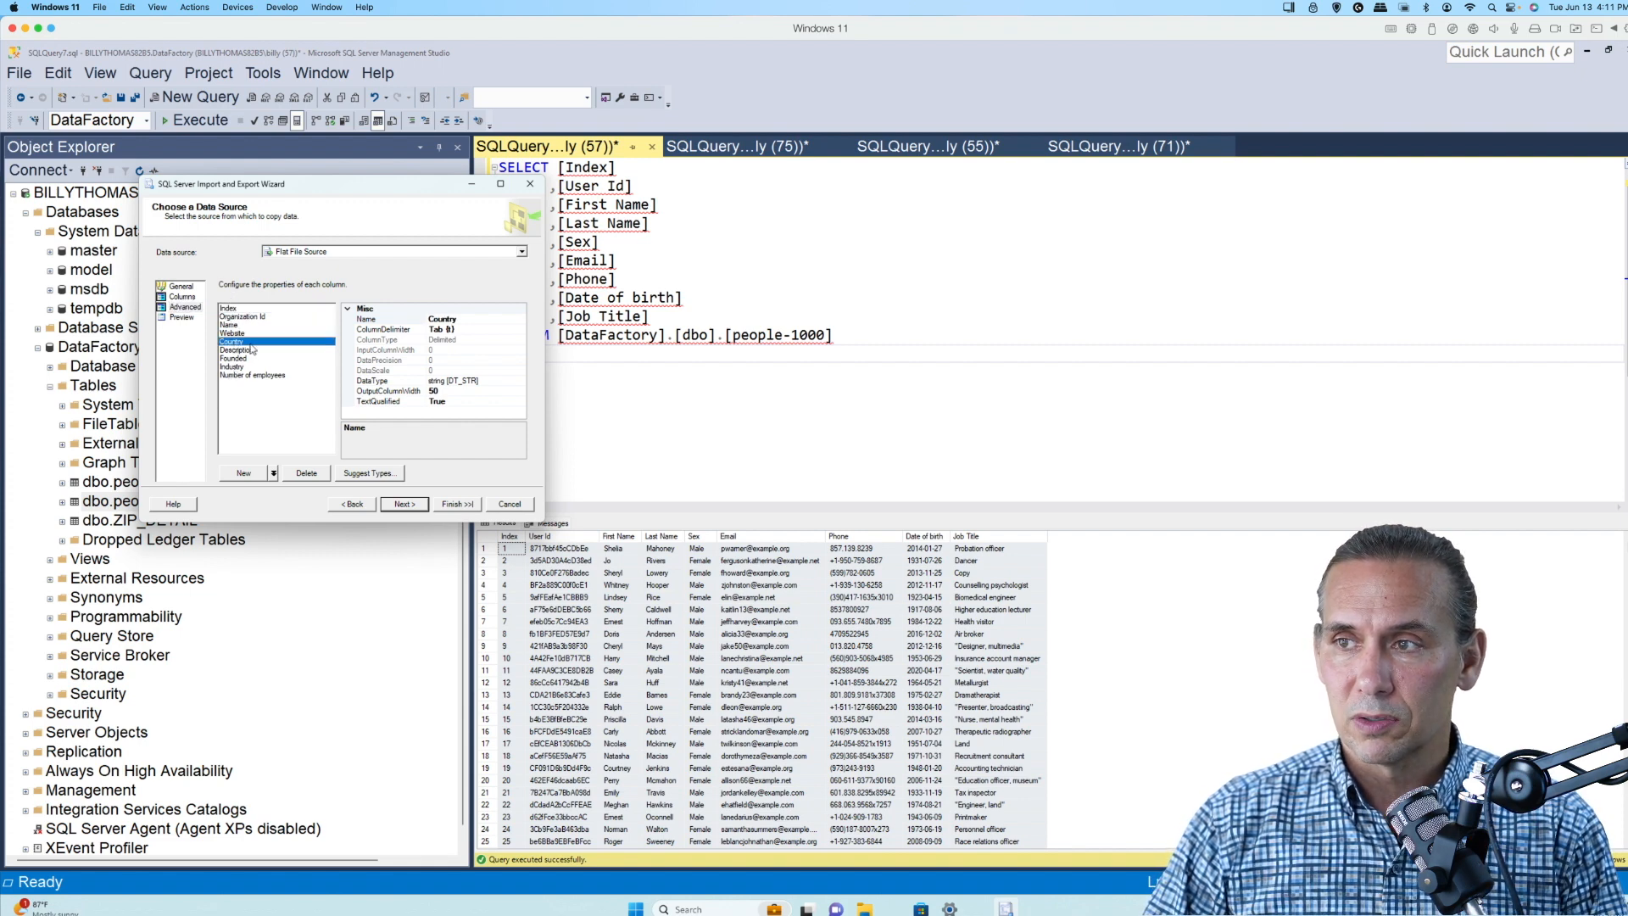
pyautogui.click(388, 389)
pyautogui.write('100')
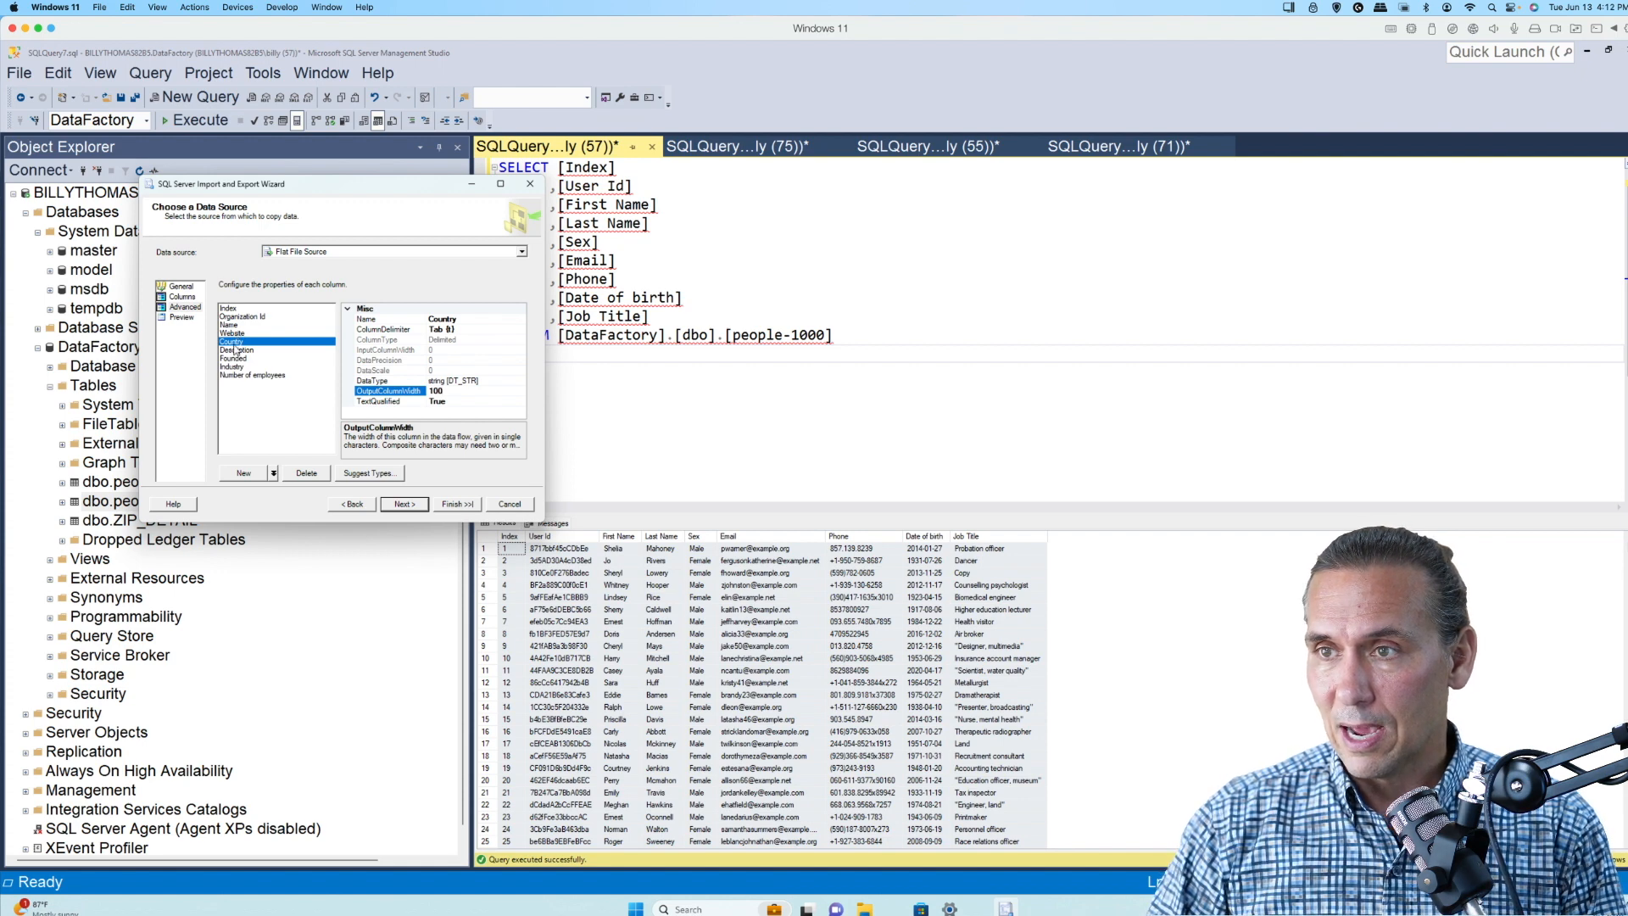
pyautogui.click(236, 351)
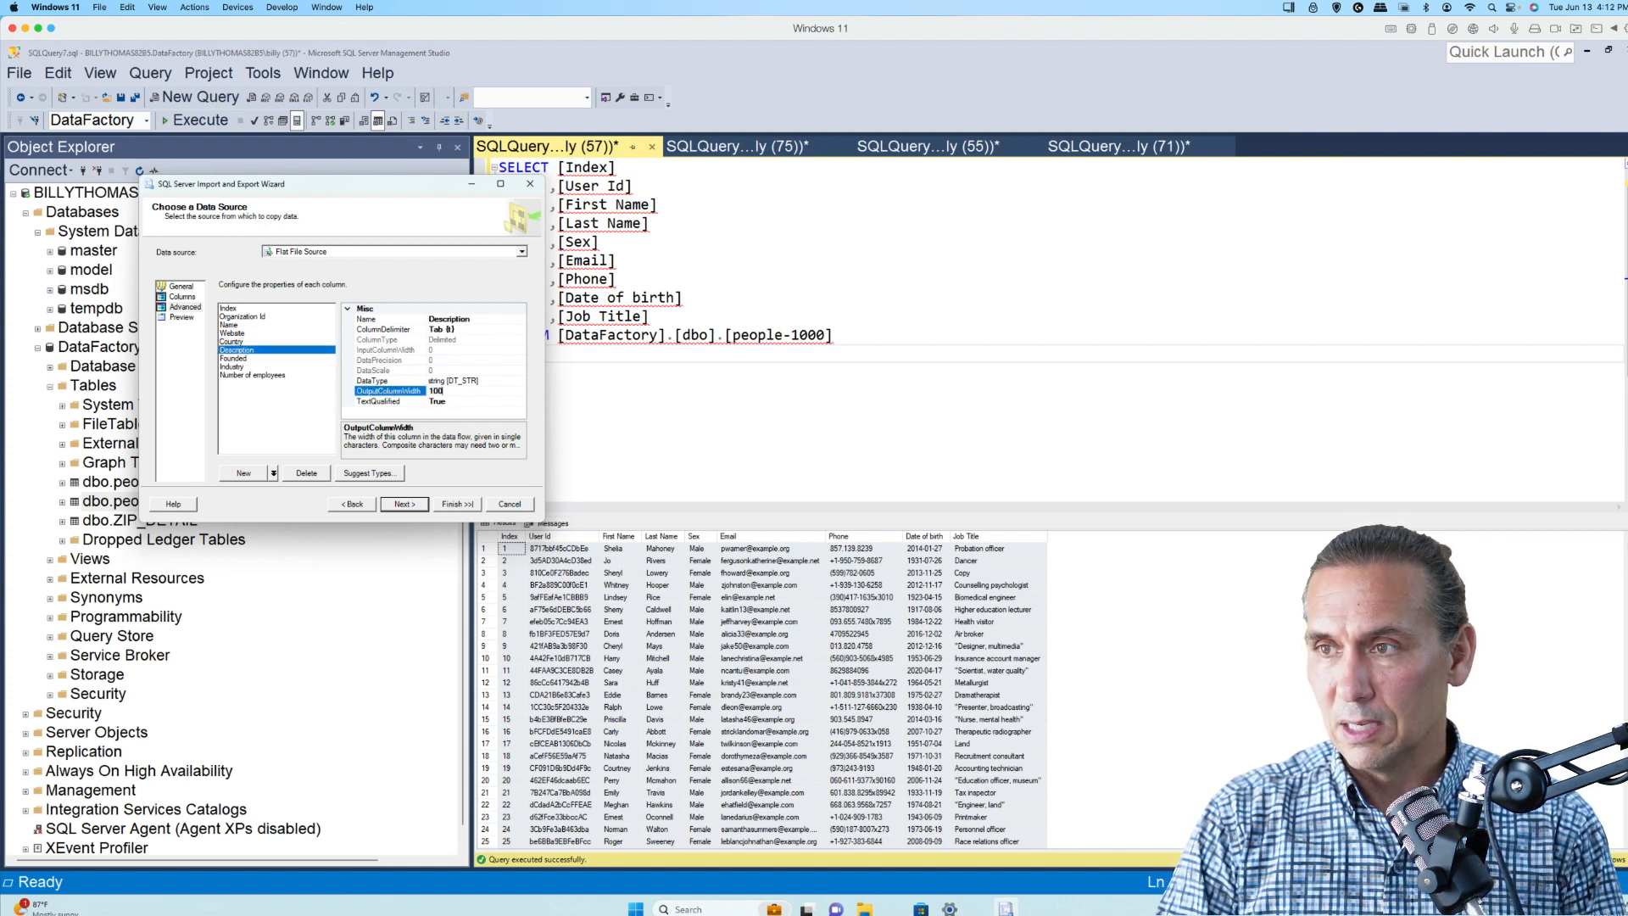
pyautogui.click(232, 366)
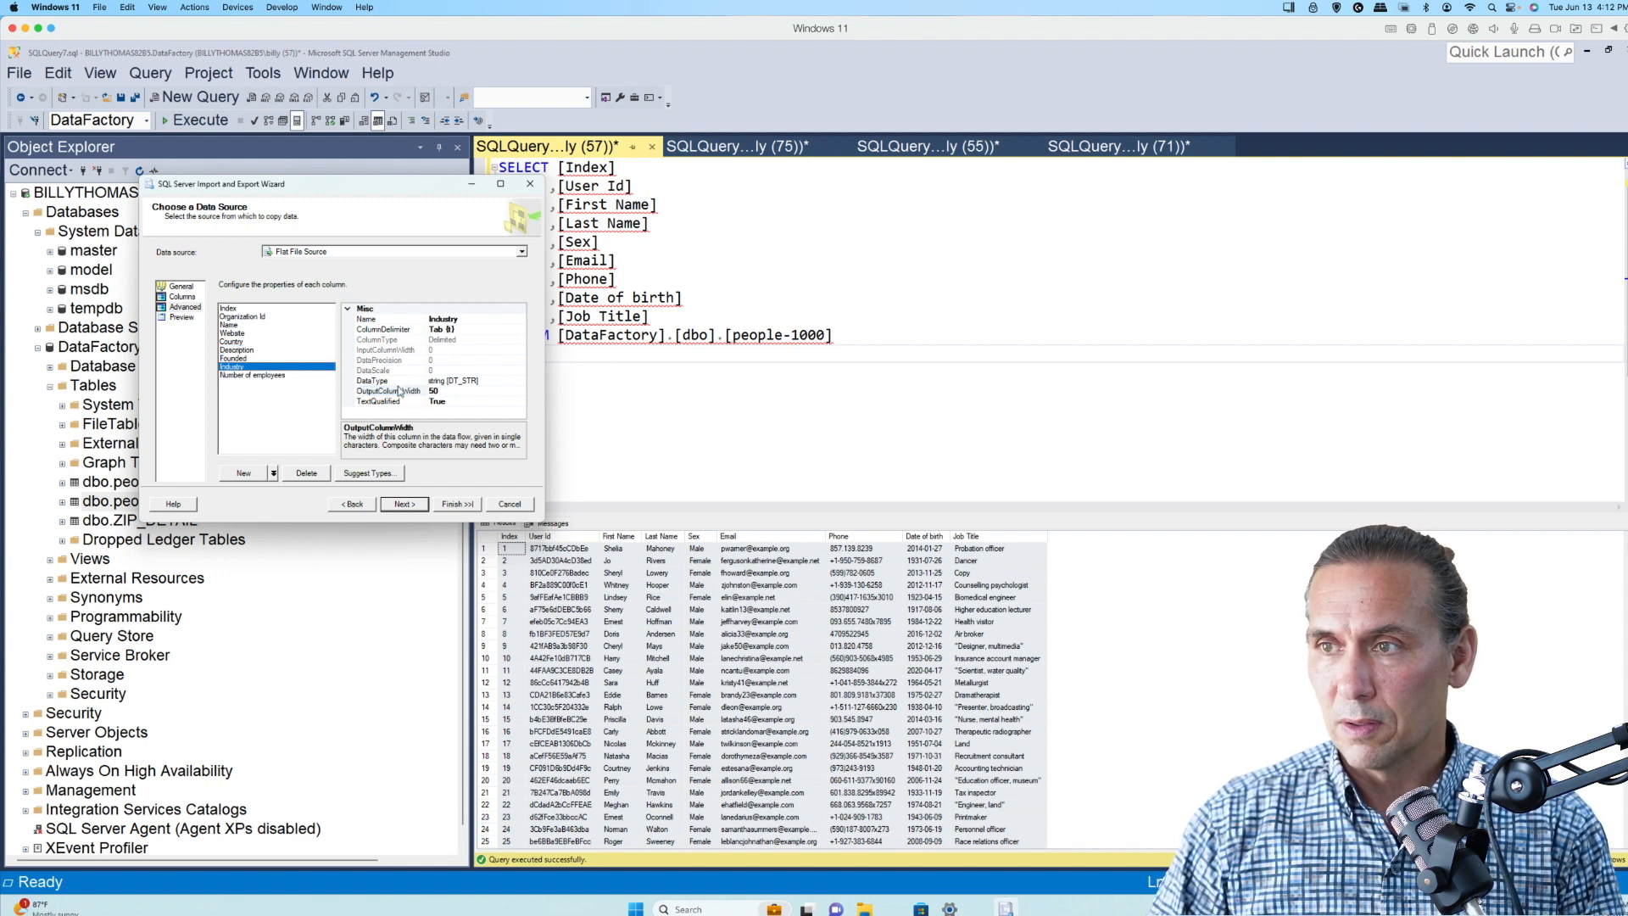
pyautogui.click(389, 390)
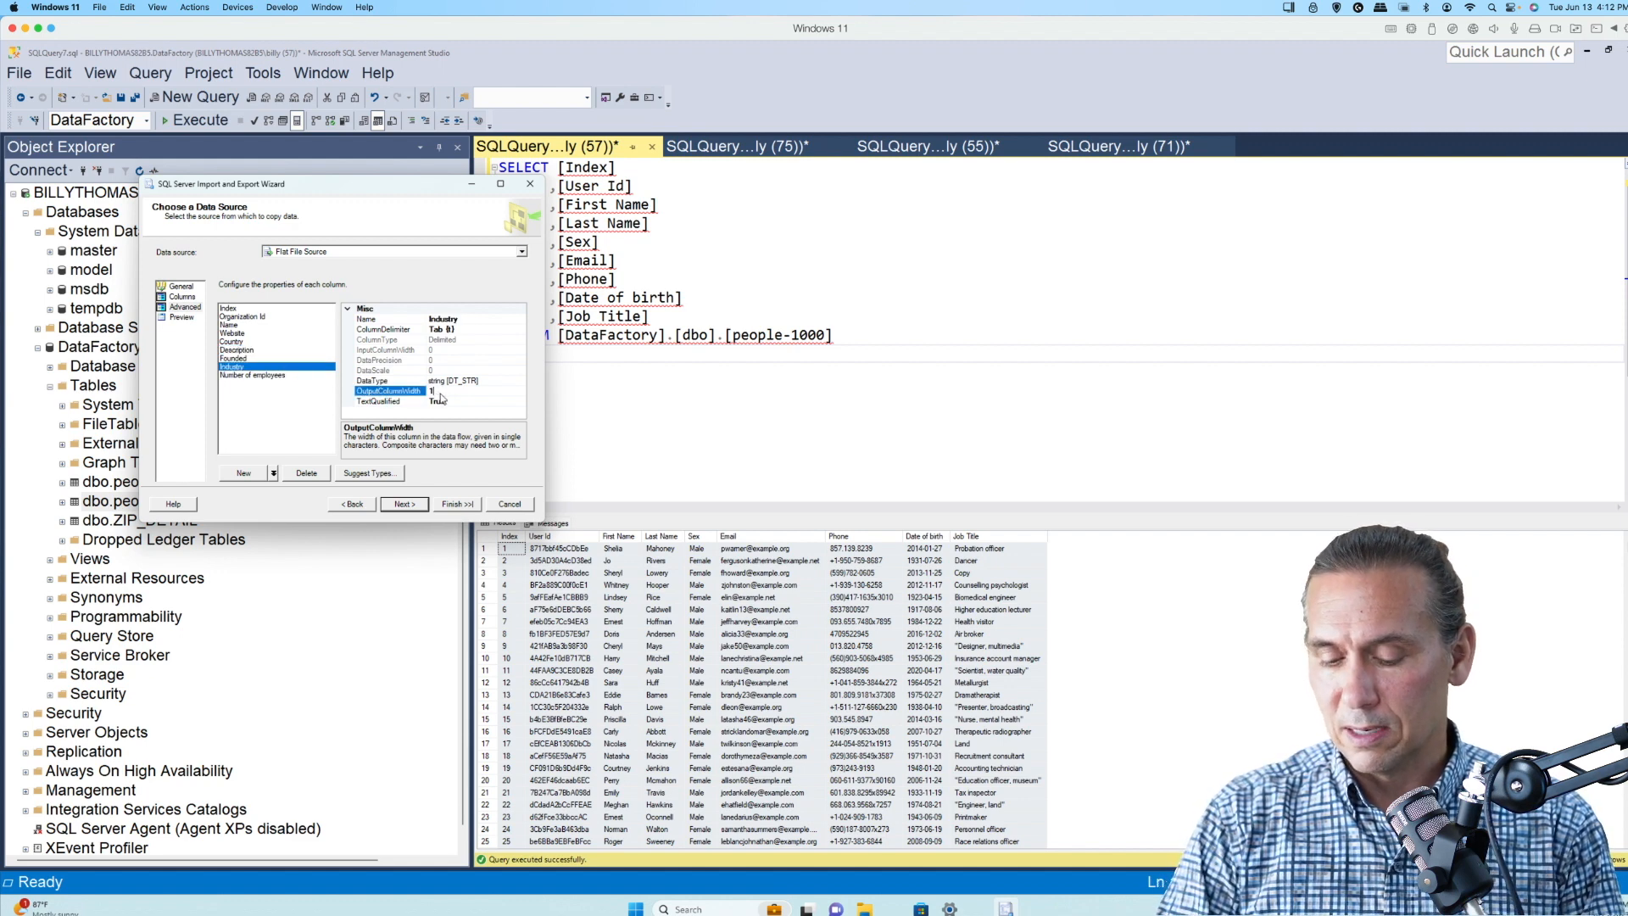
pyautogui.click(403, 503)
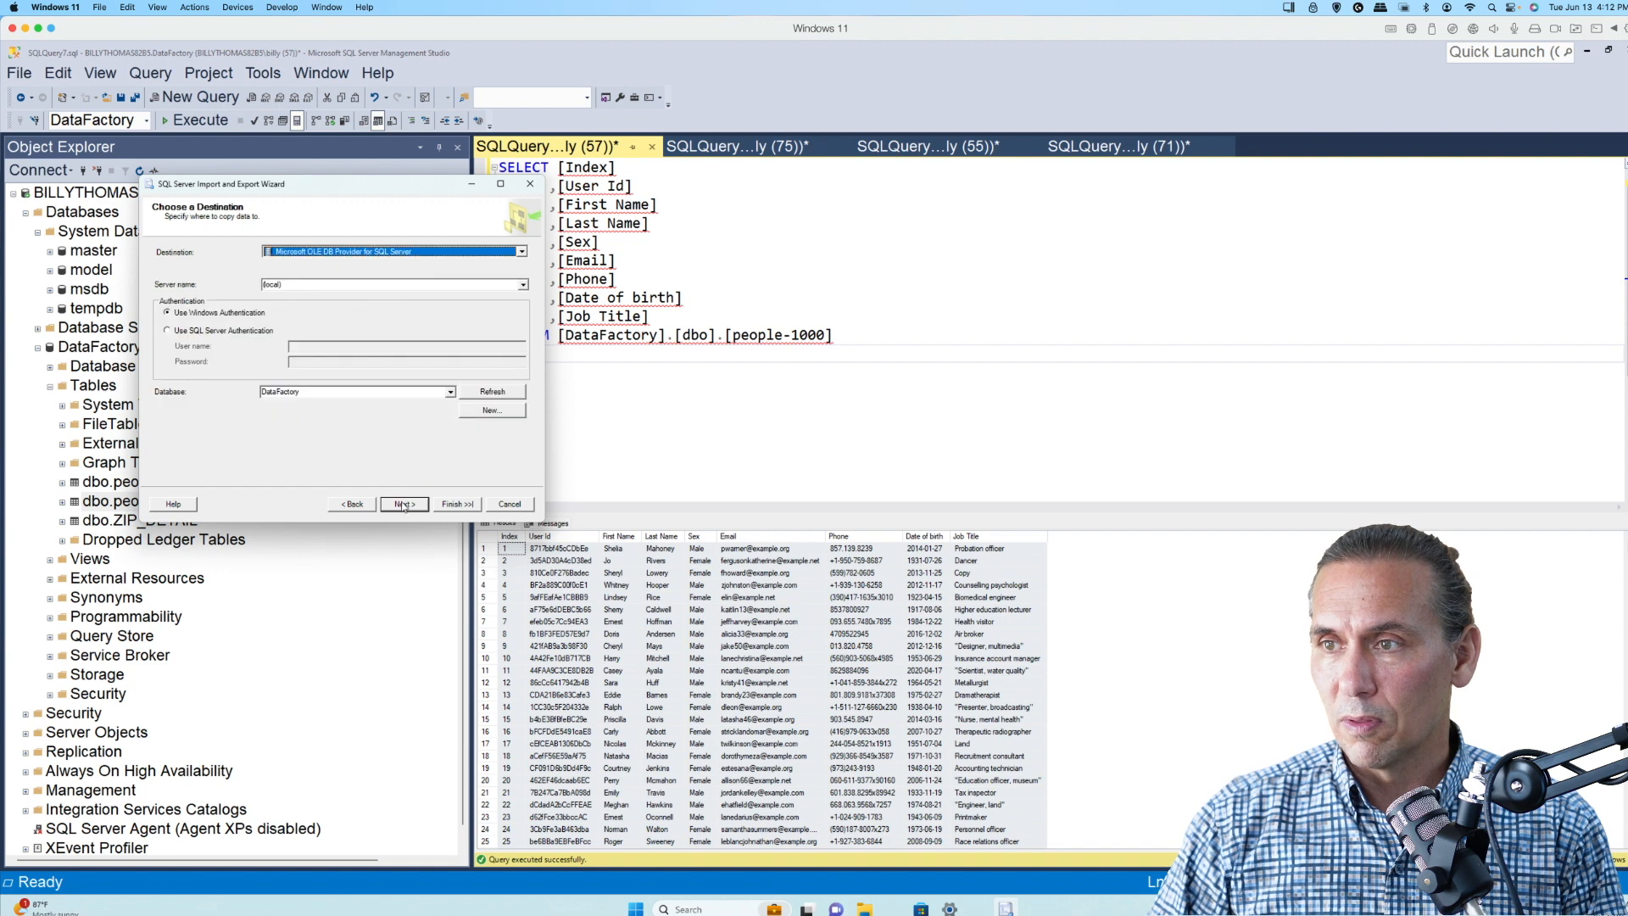
# Step: Run the import with widened columns, transferring 10000 rows into DataFactory
pyautogui.click(401, 504)
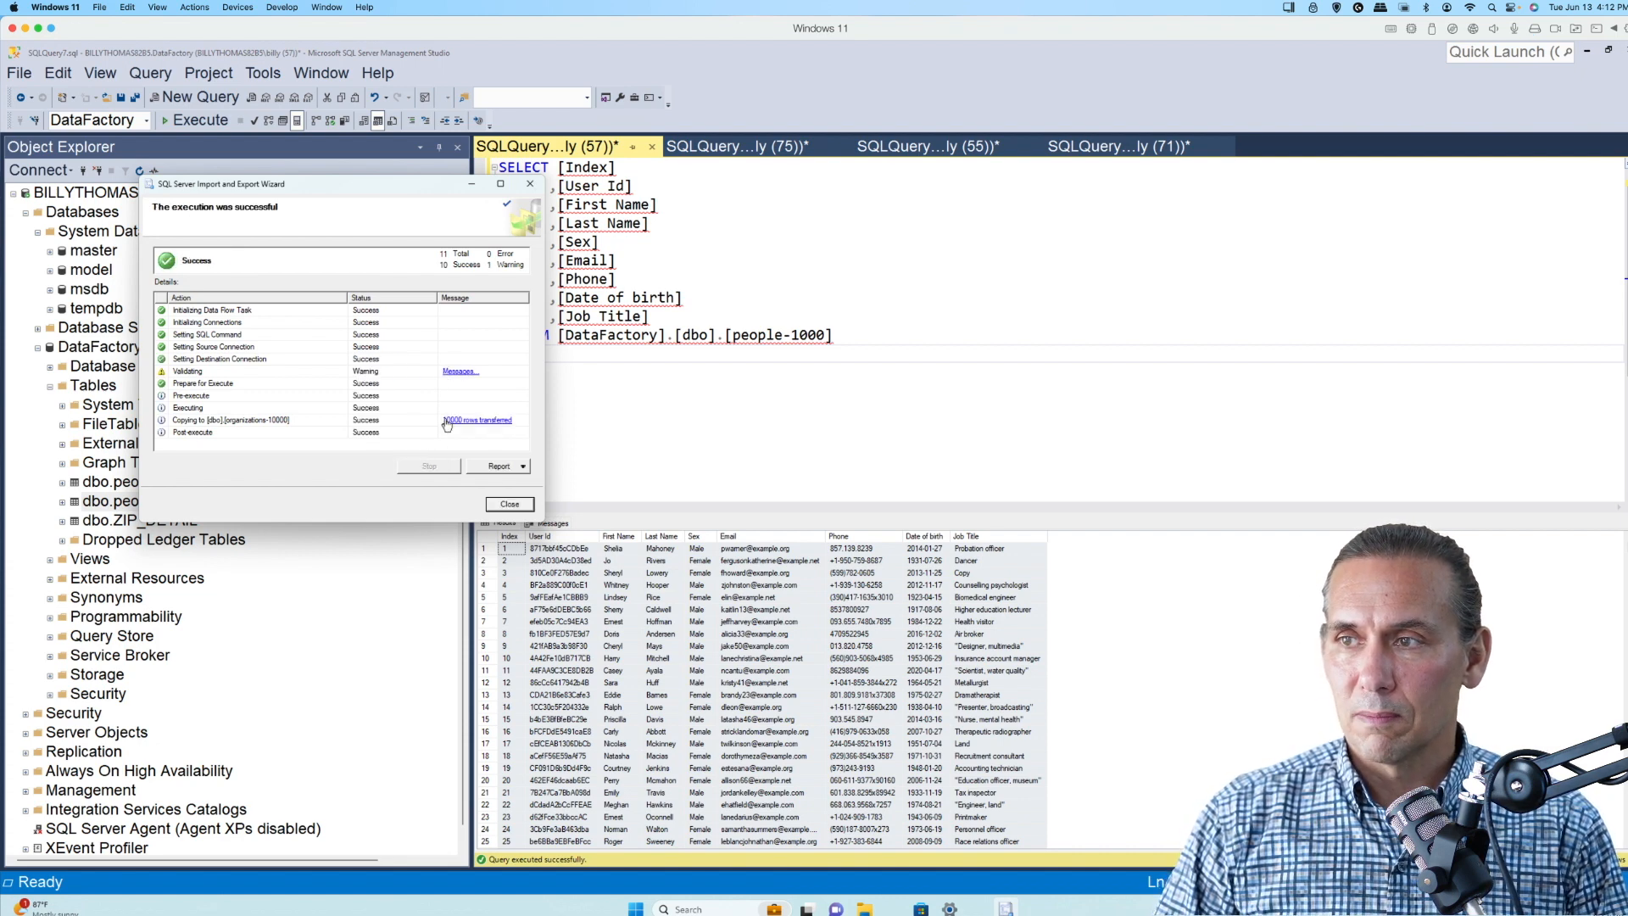
pyautogui.moveTo(463, 425)
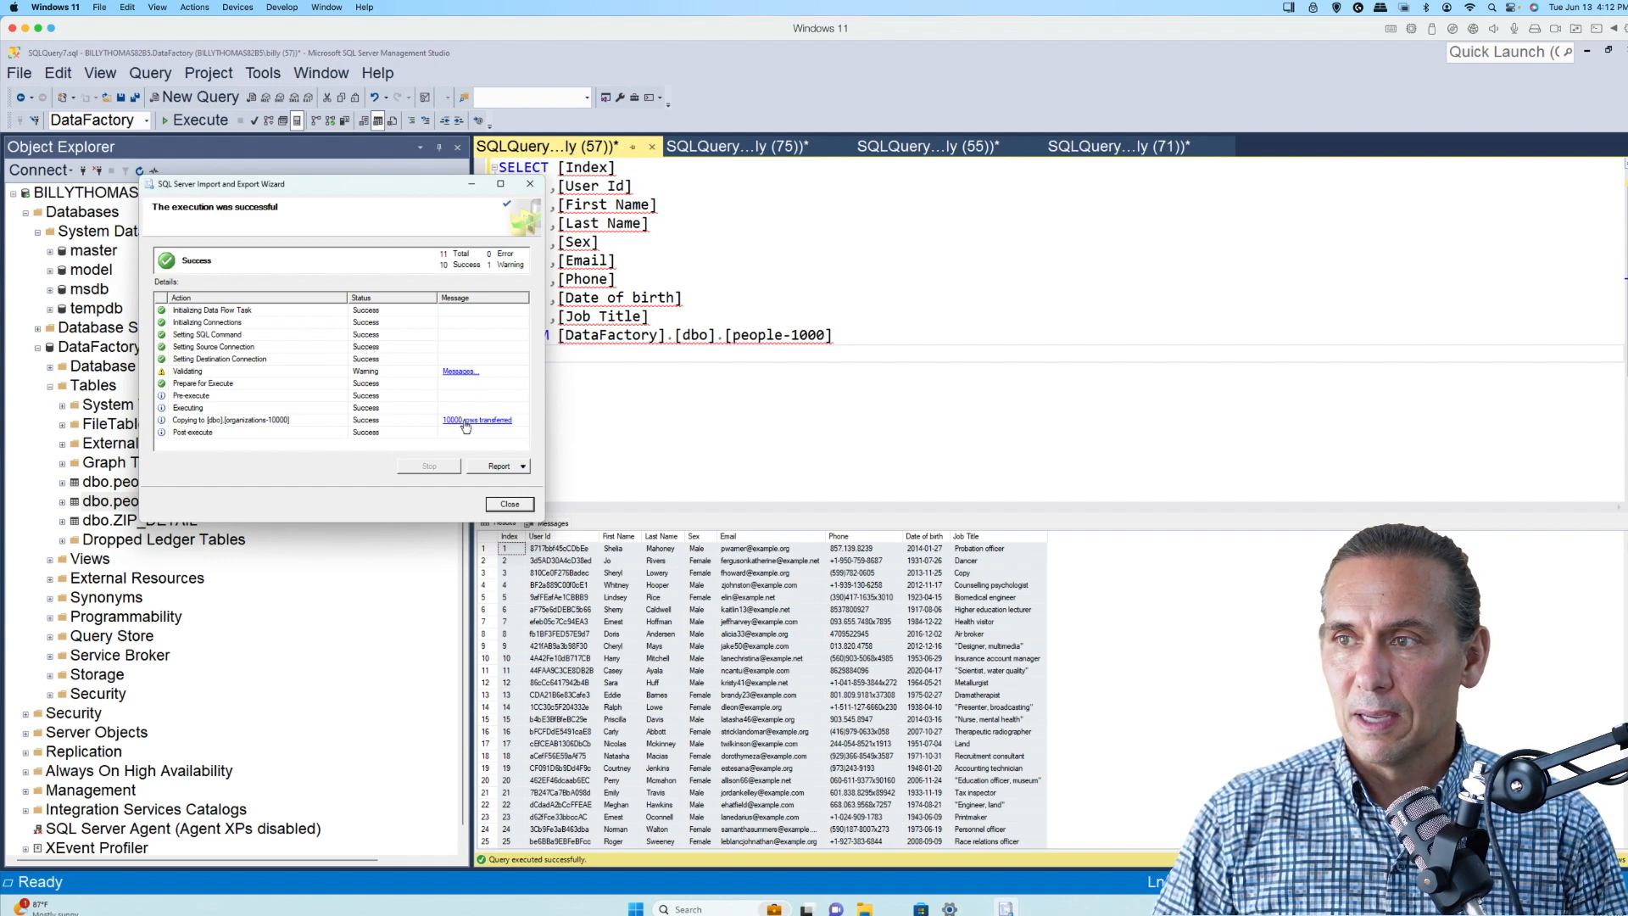
pyautogui.moveTo(477, 420)
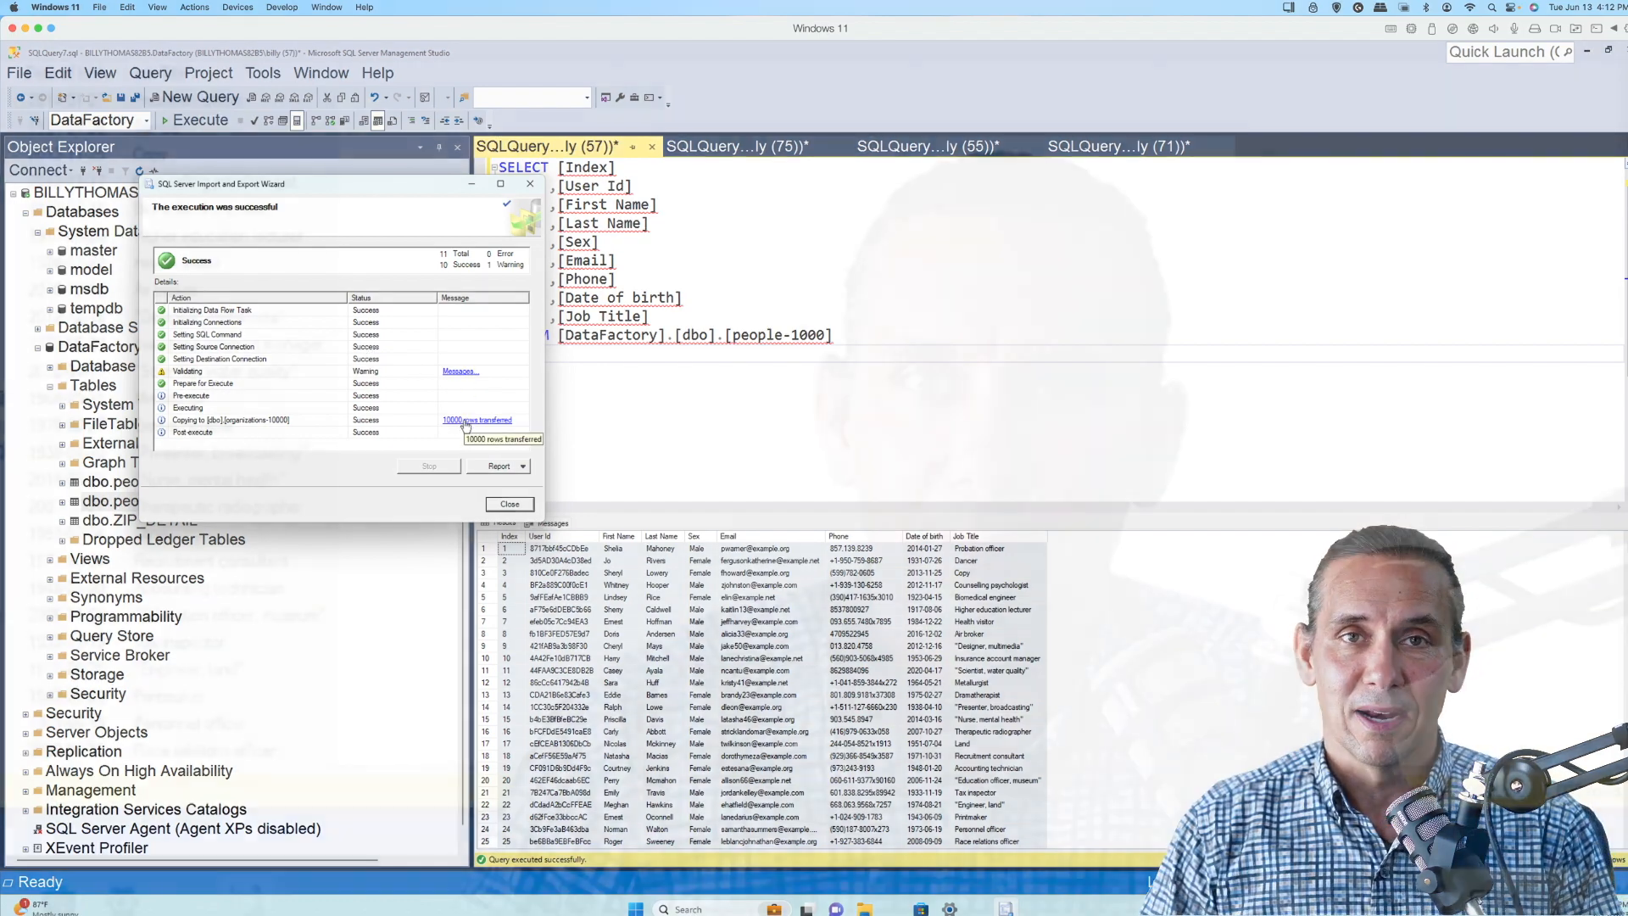